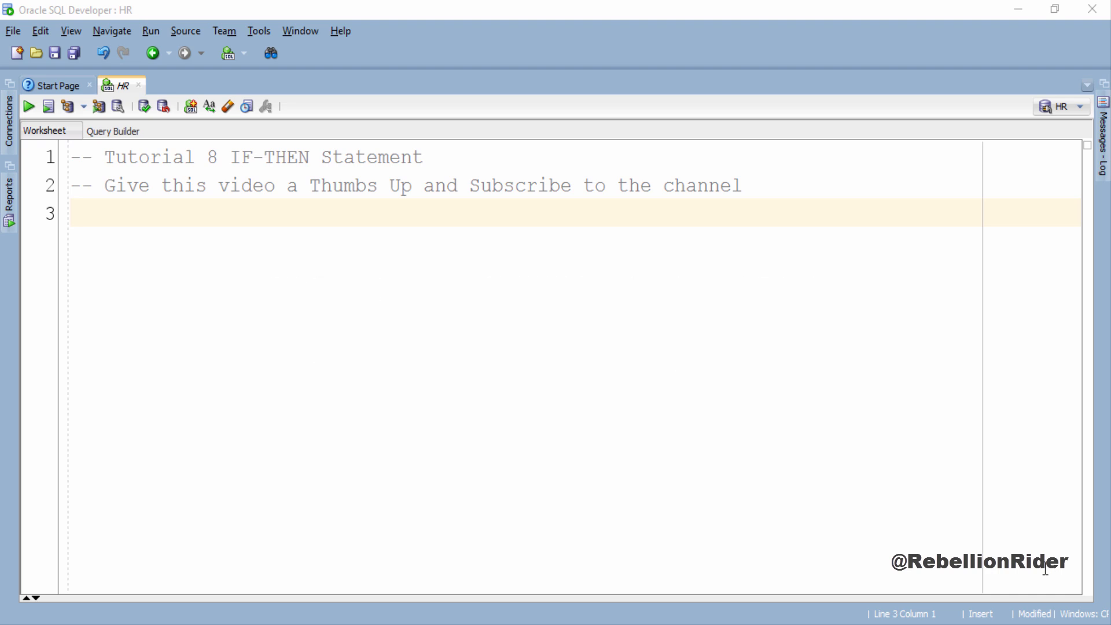
mouse_move(1052, 560)
type("--Example 1")
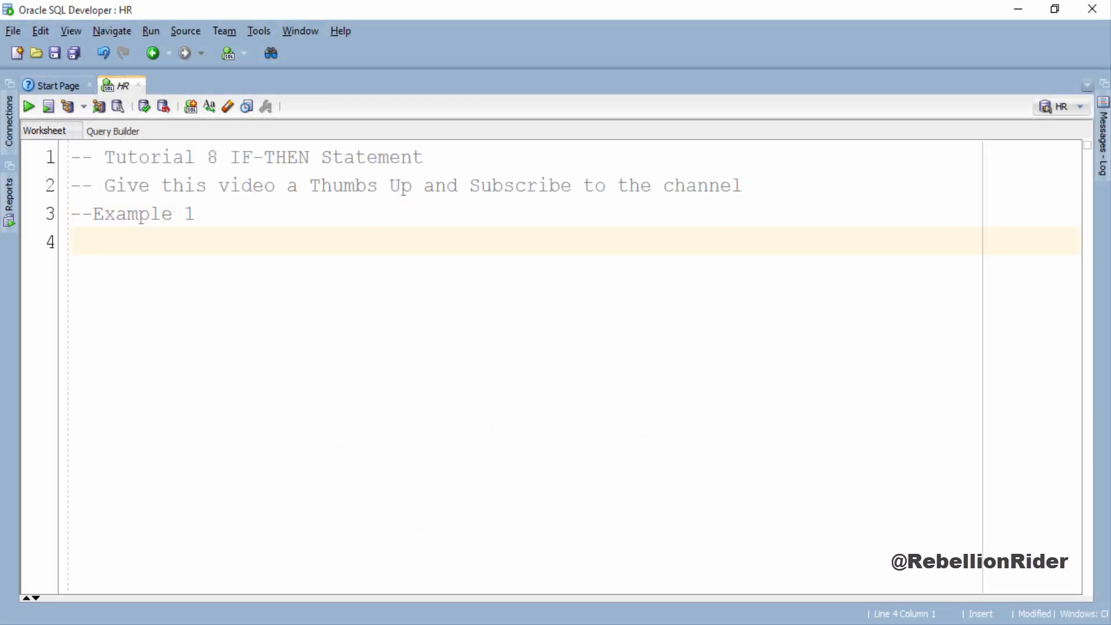
- Enable server output and declare v_num := 9 with an IF v_num <10 THEN condition
type("SET SERVEROUTPUT ON;")
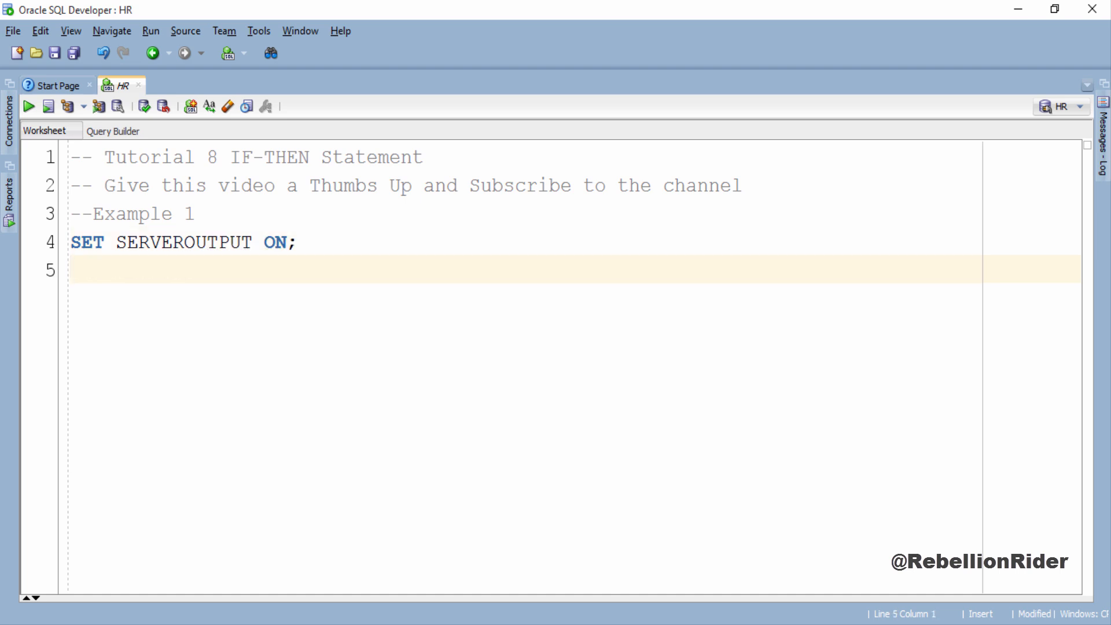
type("DECLARE")
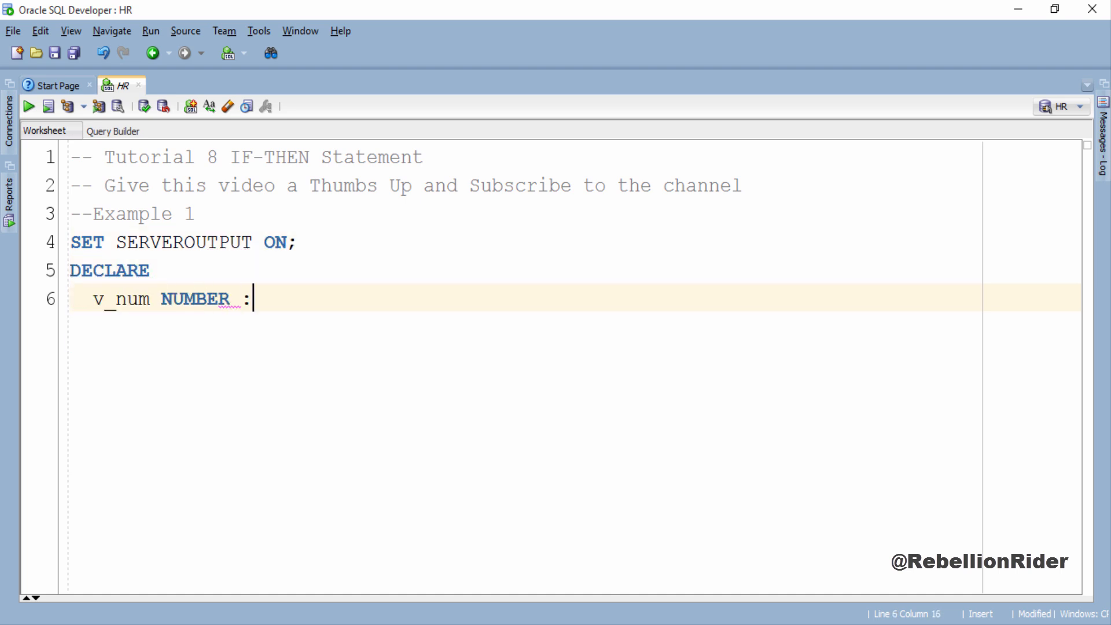
type("= 9;")
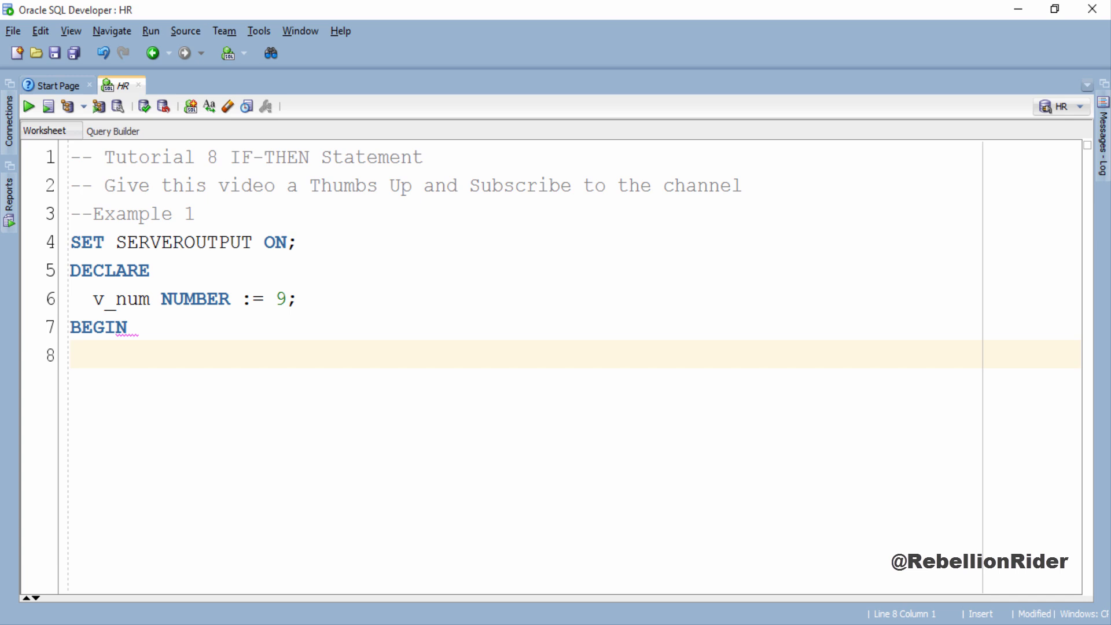
type("IF v_num <10 T")
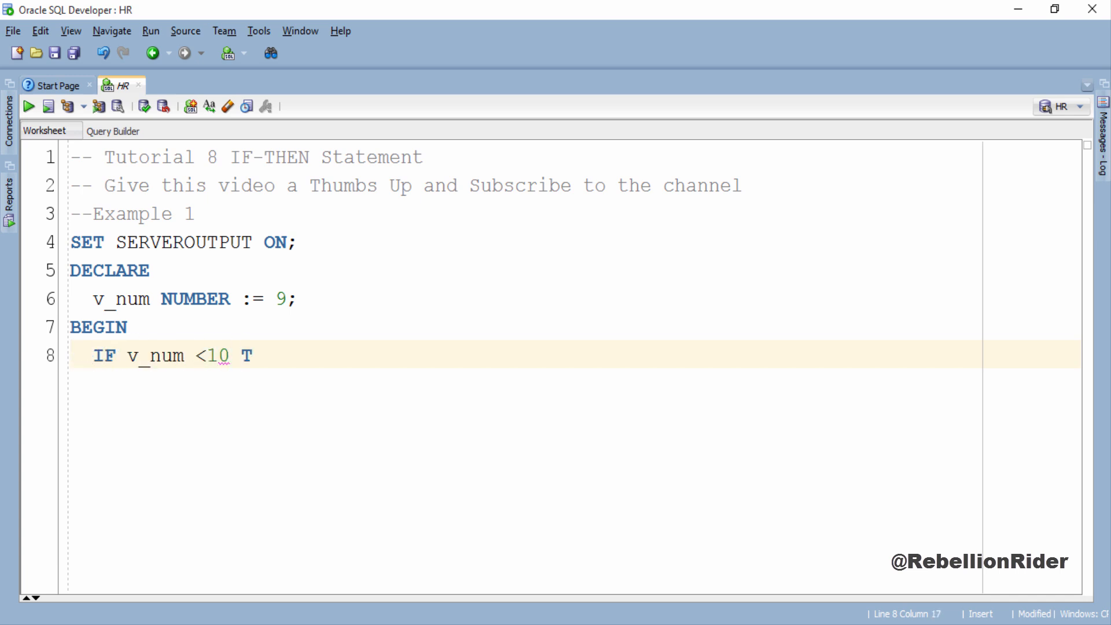
type("HEN")
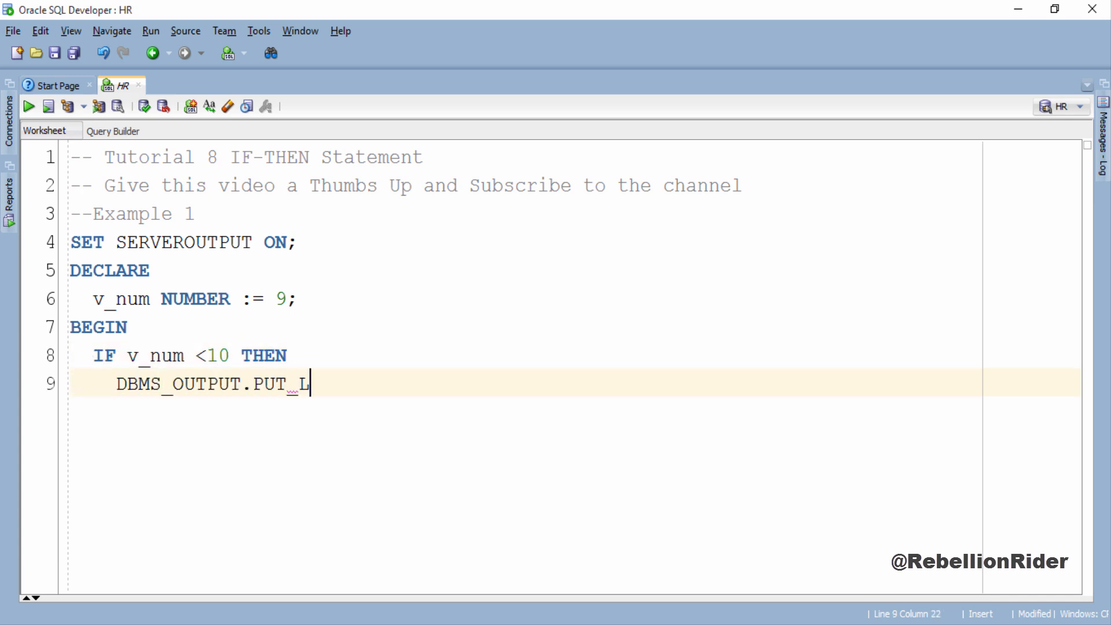
- Print 'Inside The IF' within the IF and 'Ouside The IF' after END IF
type("INE('Inside The IF')")
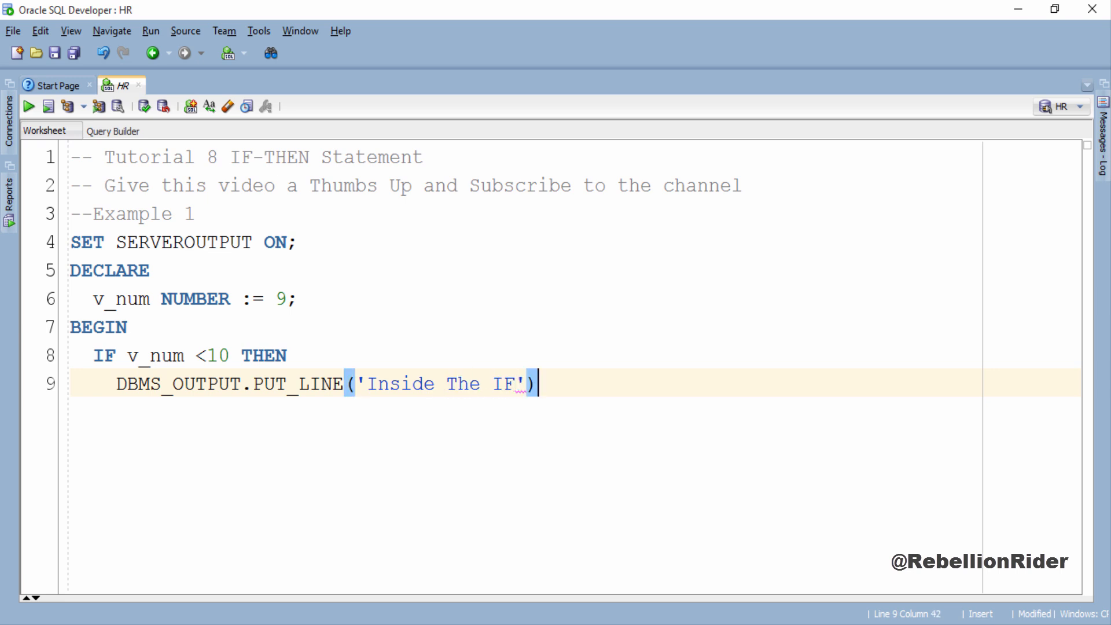
type(";")
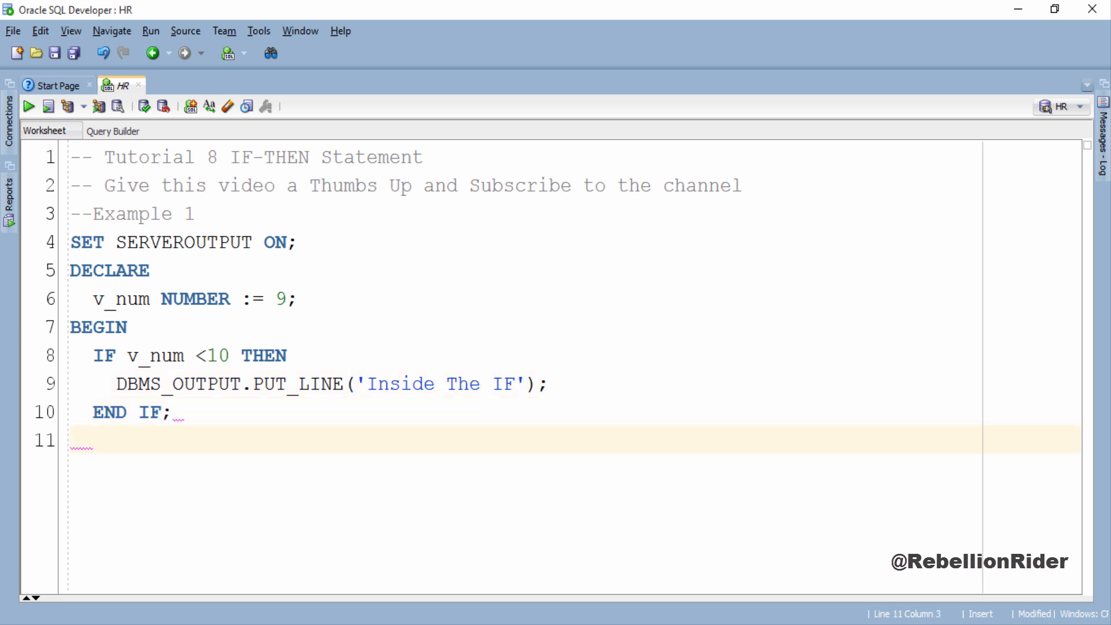
type("DBMS_OUTPUT.PUT_")
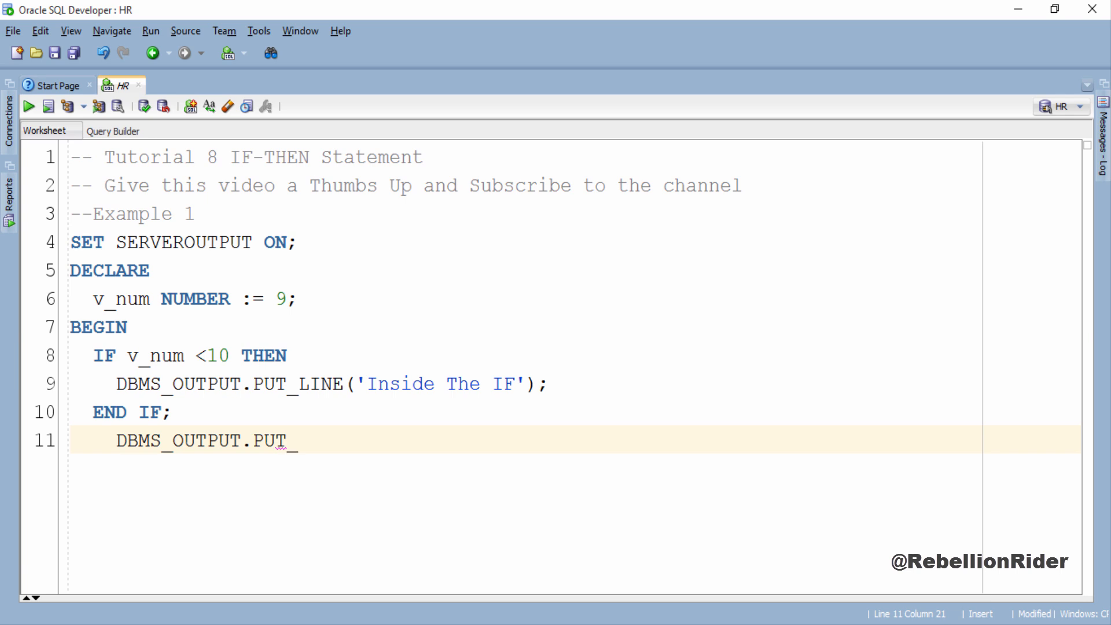
type("LINE ('Ouside The")
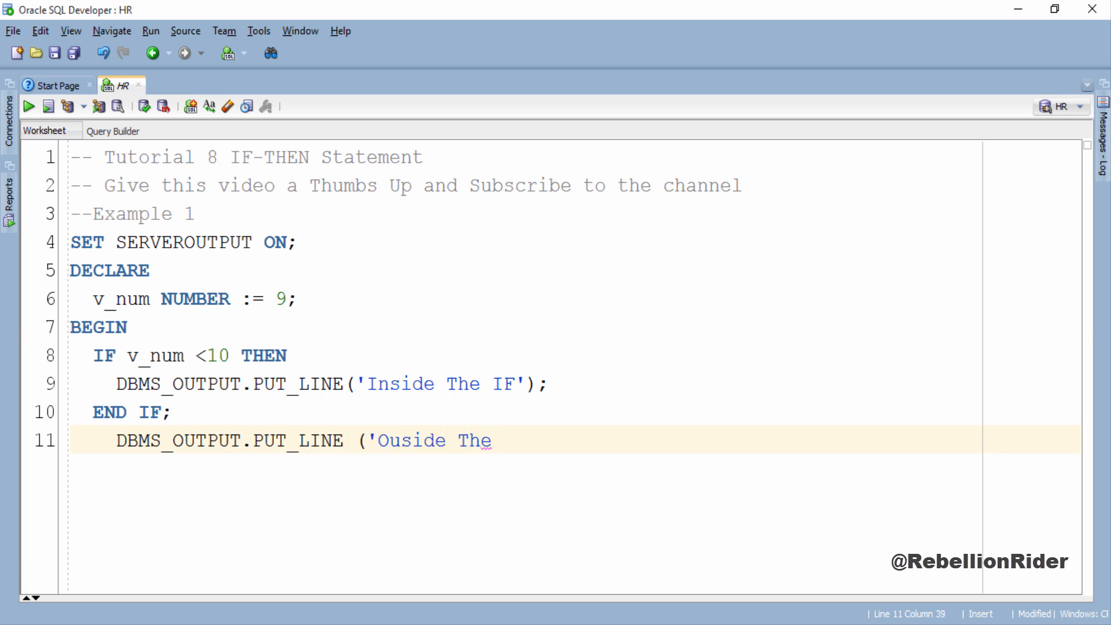
type("IF');")
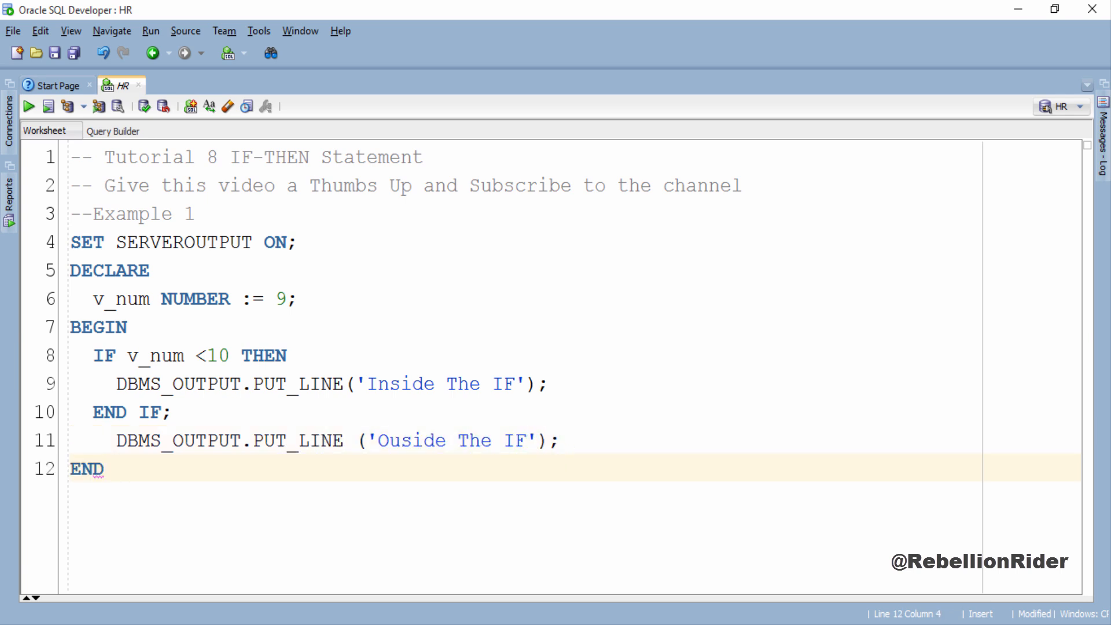
type(";")
type("/")
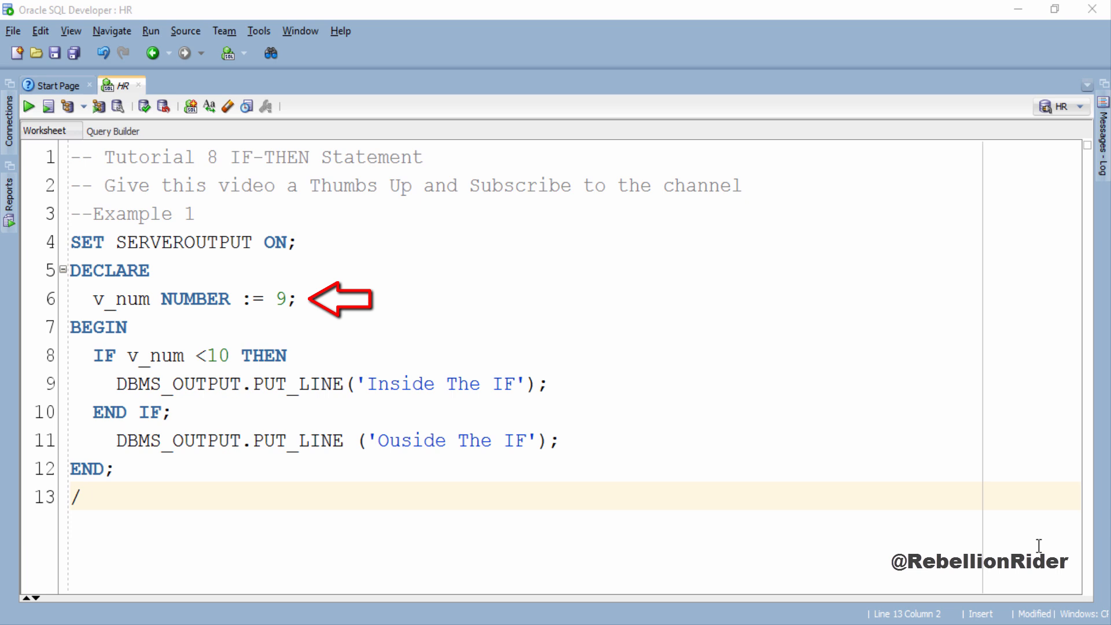
- Highlight the v_num variable in the declaration to point it out
double_click(120, 298)
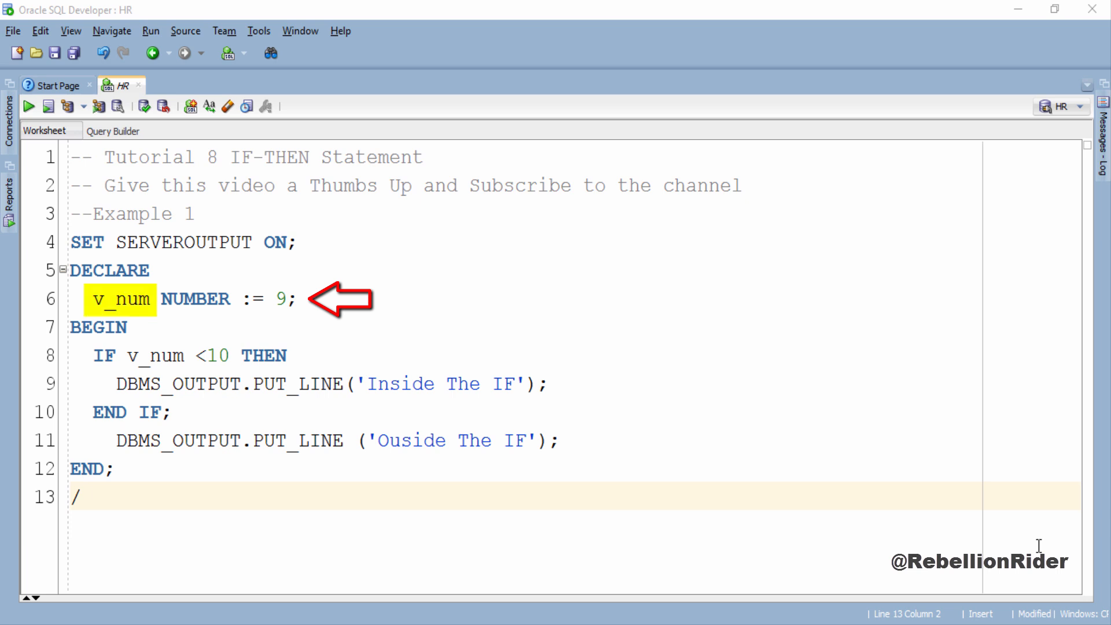
double_click(193, 299)
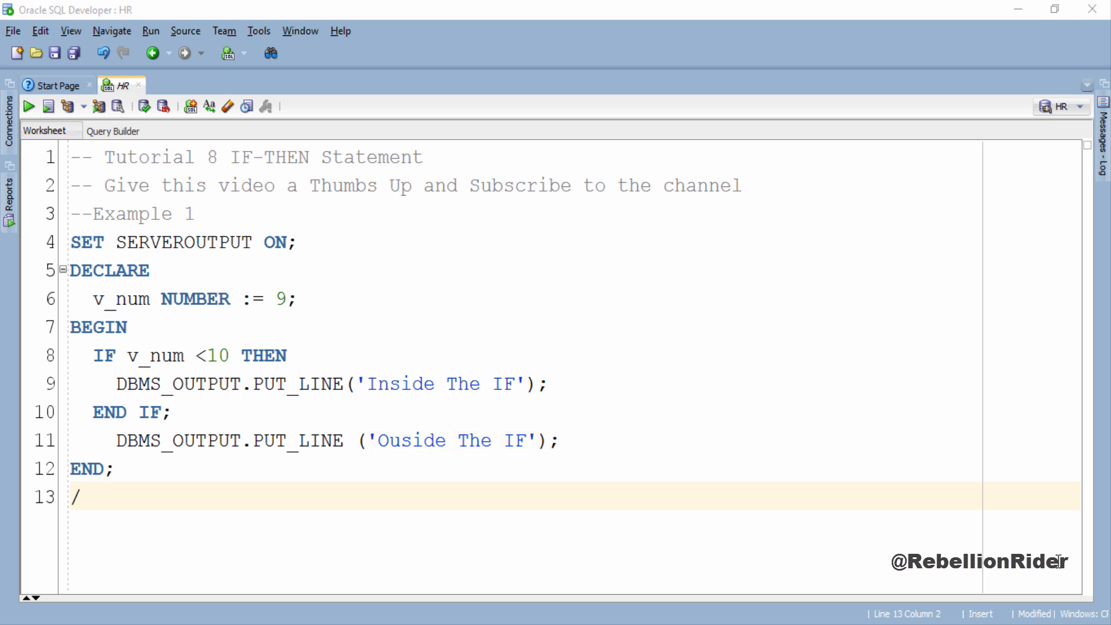
- Select and run the script so Script Output shows 'Inside The IF' and 'Ouside The IF'
left_click_drag(122, 355, 239, 354)
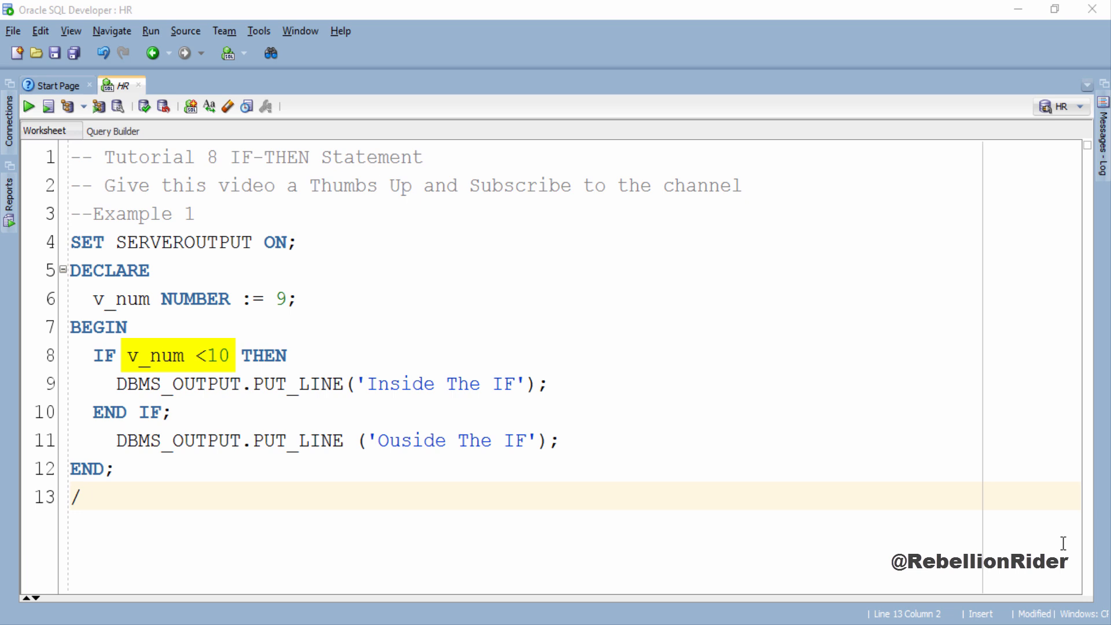
left_click_drag(90, 298, 323, 299)
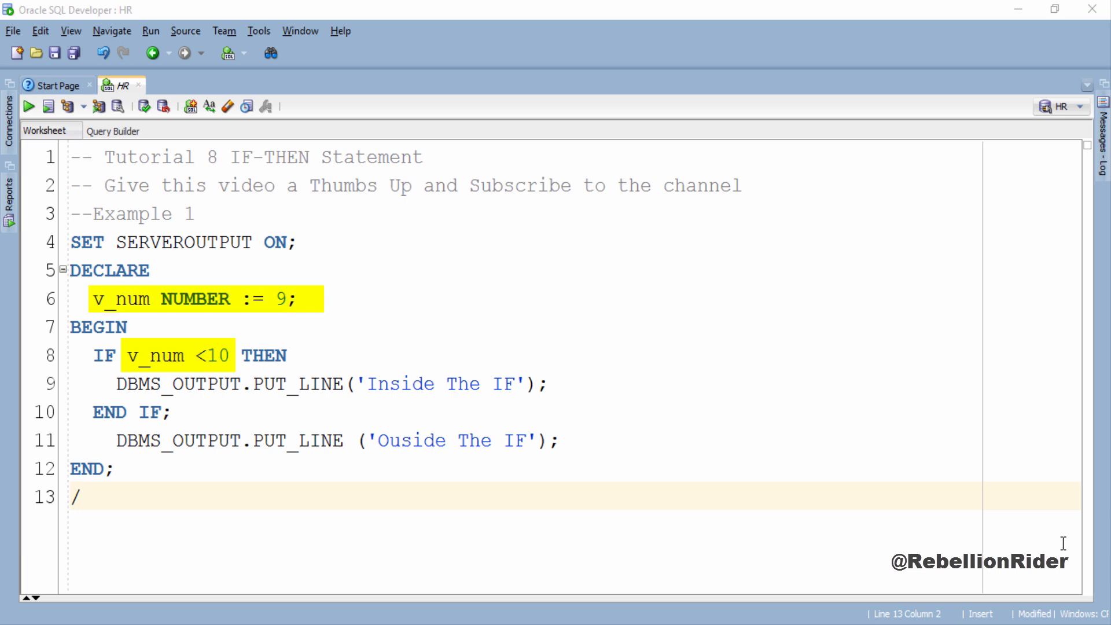
left_click(49, 107)
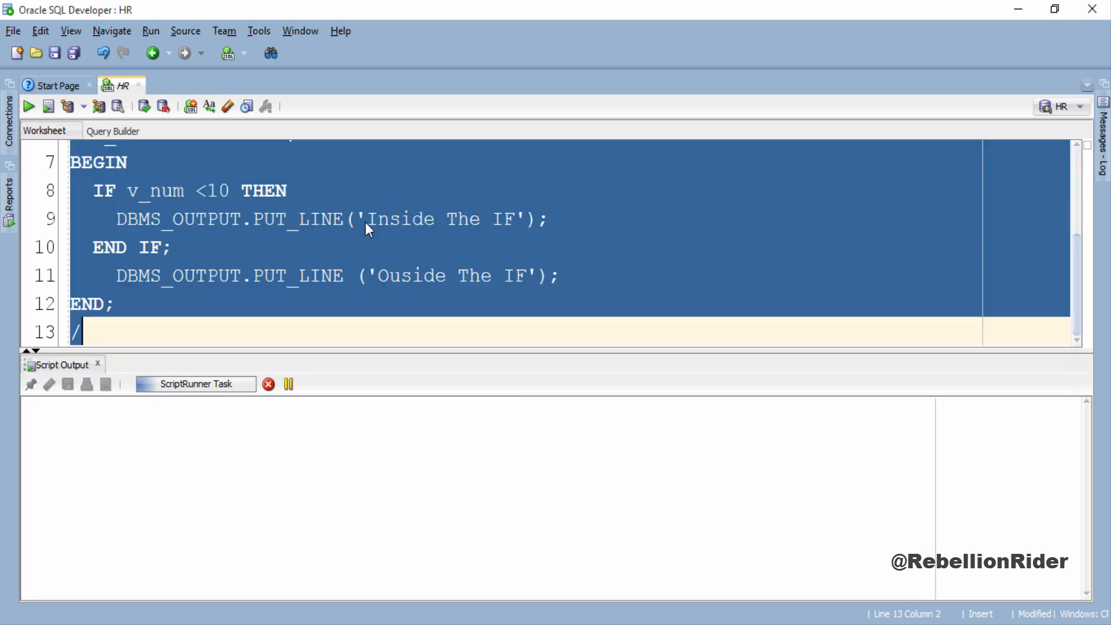
left_click(27, 106)
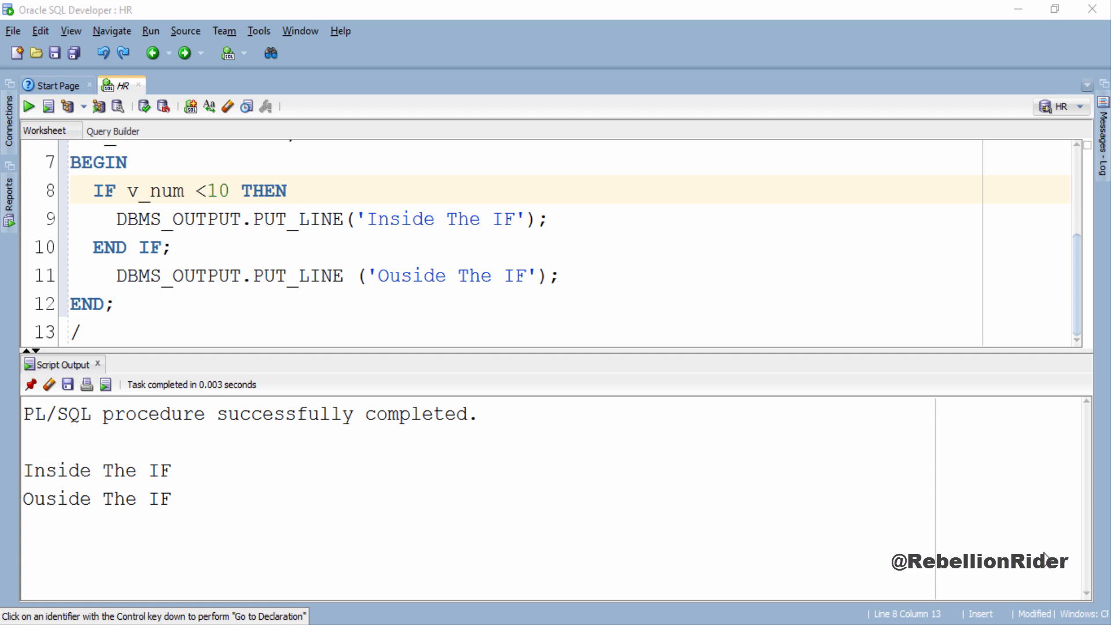
mouse_move(1023, 535)
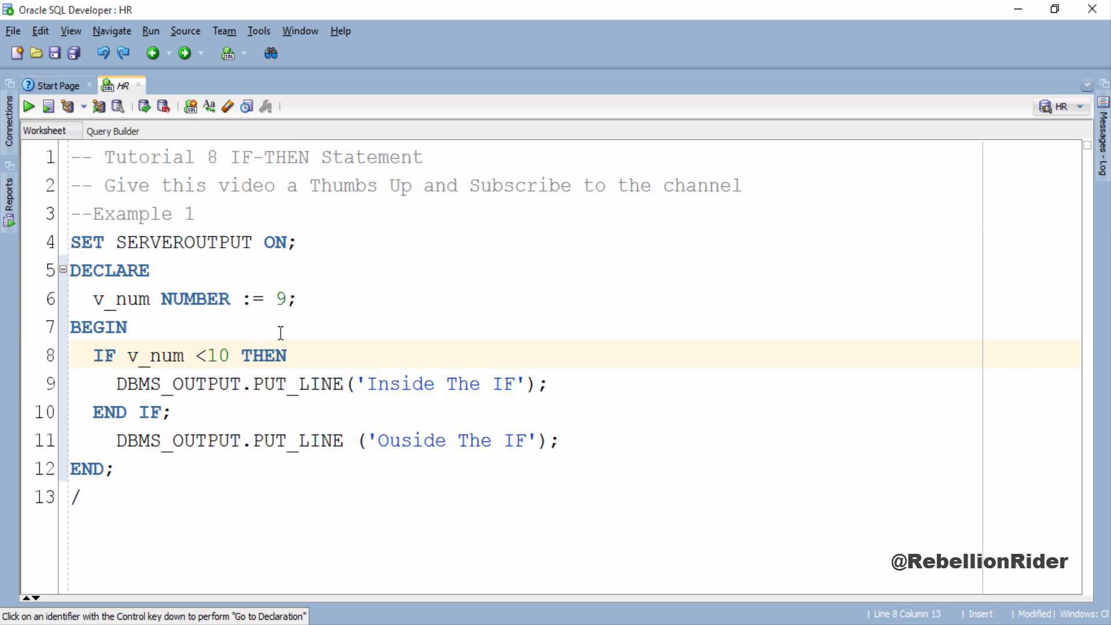
- Remove the '<' from the condition on line 8 to change it toward v_num >10
key("Backspace")
type(">")
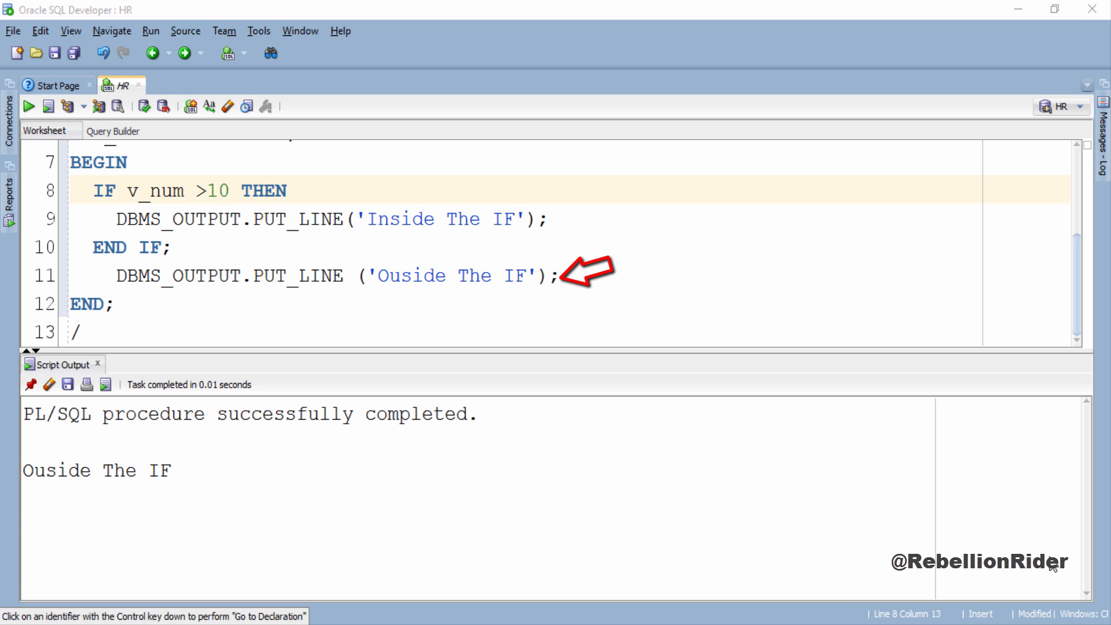
mouse_move(845, 431)
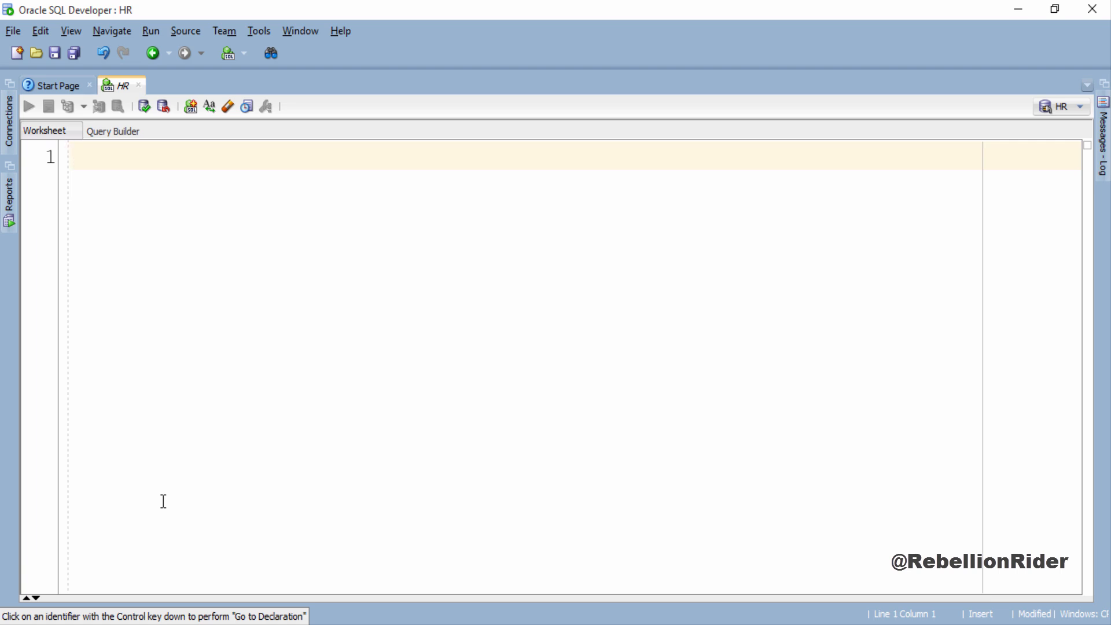
- Declare v_website := 'Rebell...' and v_author := 'Manish' as VARCHAR2(30) variables
type("DECLARE")
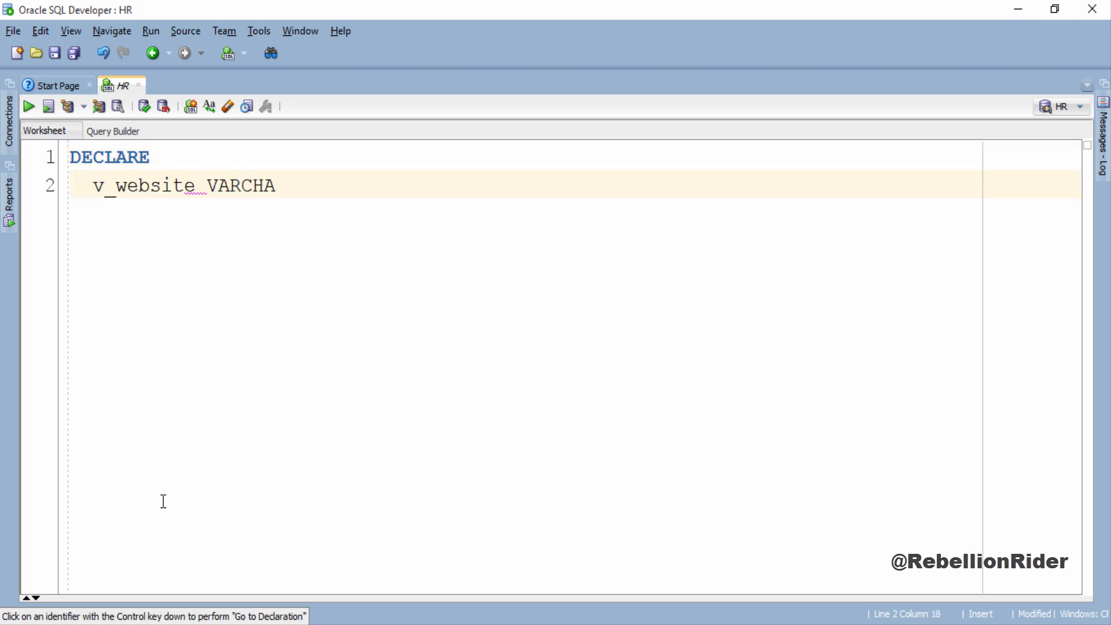
type("2(30) := 'Rebell'")
type("v_author  VA")
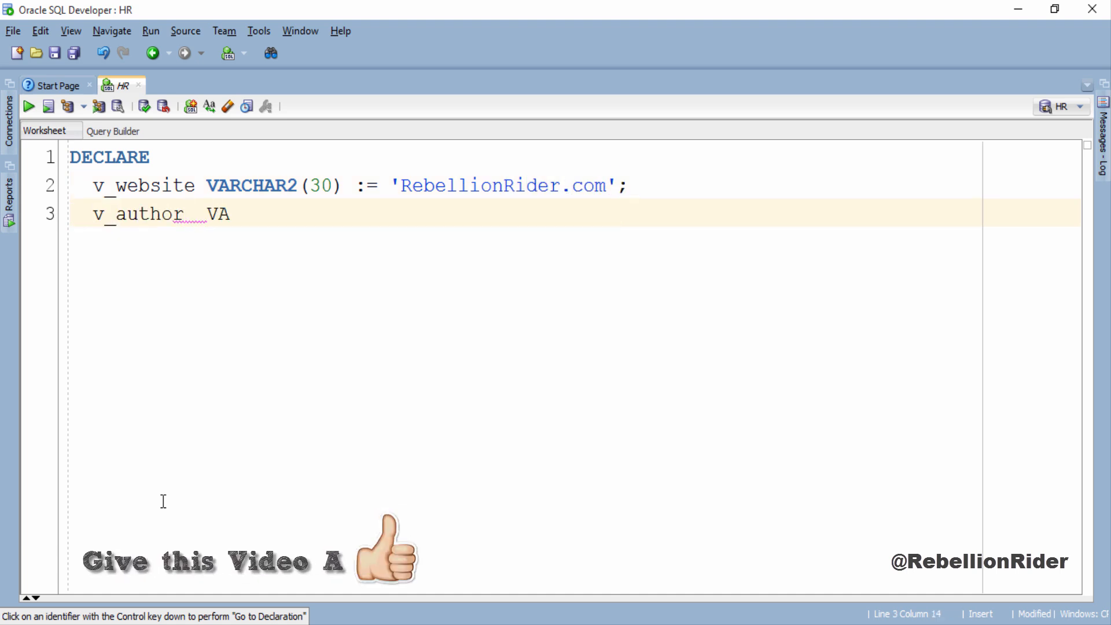
type("RCHAR2(30)  := 'Manish'")
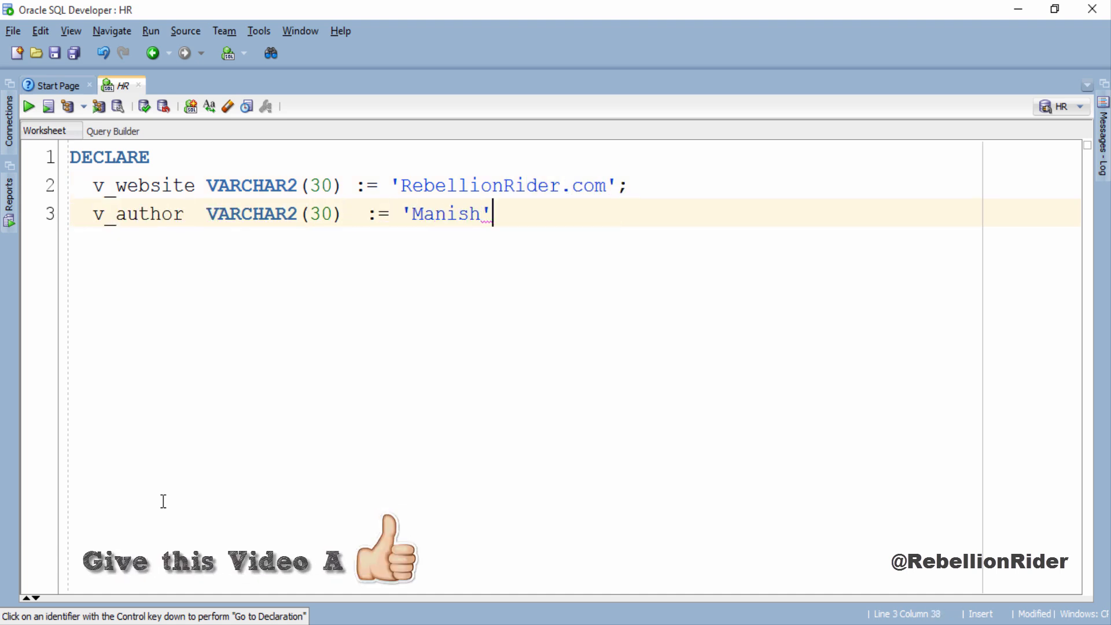
type(";")
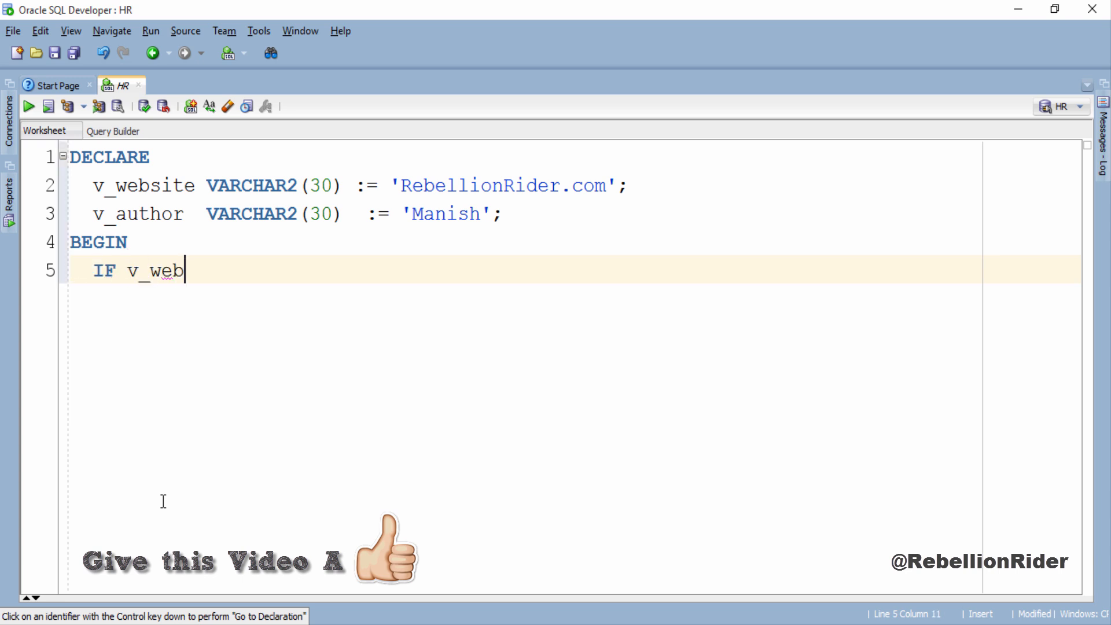
- Write IF v_website = 'RebellionRider.com' AND v_author = 'Manish' THEN printing 'Everything is Awesome'
type("site = 'RebellionRider.co")
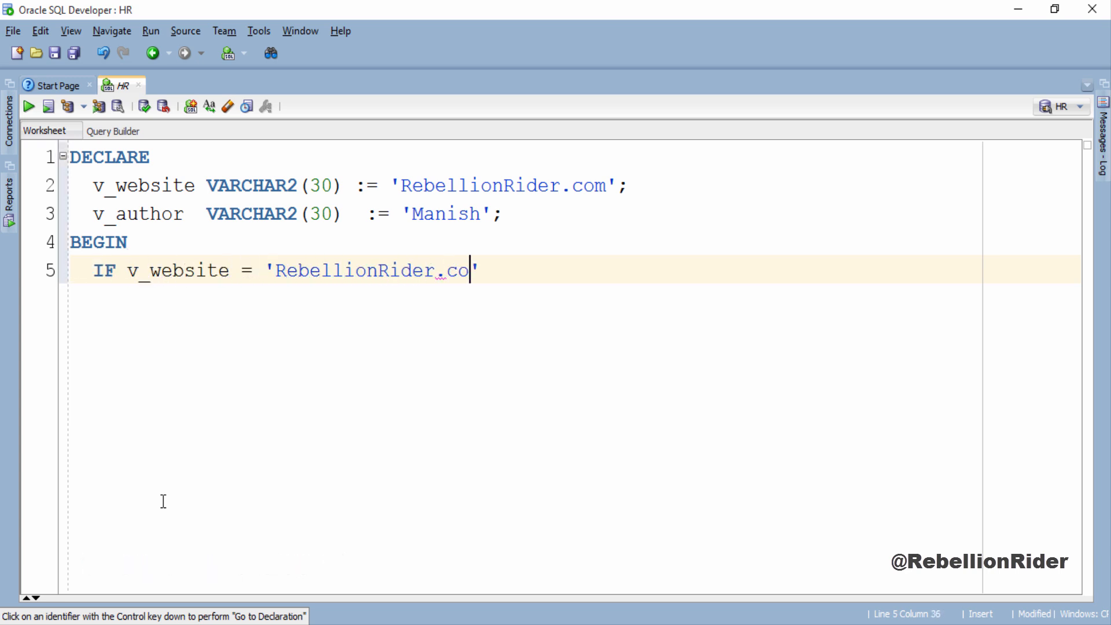
type("m' AND v_author = ''")
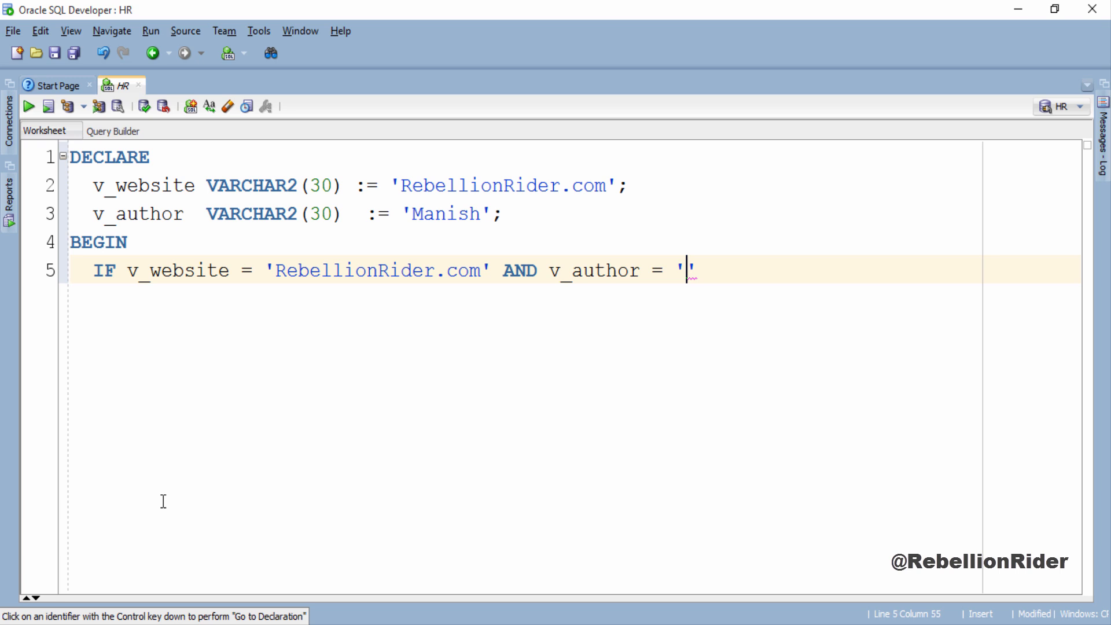
type("Manish' THEN")
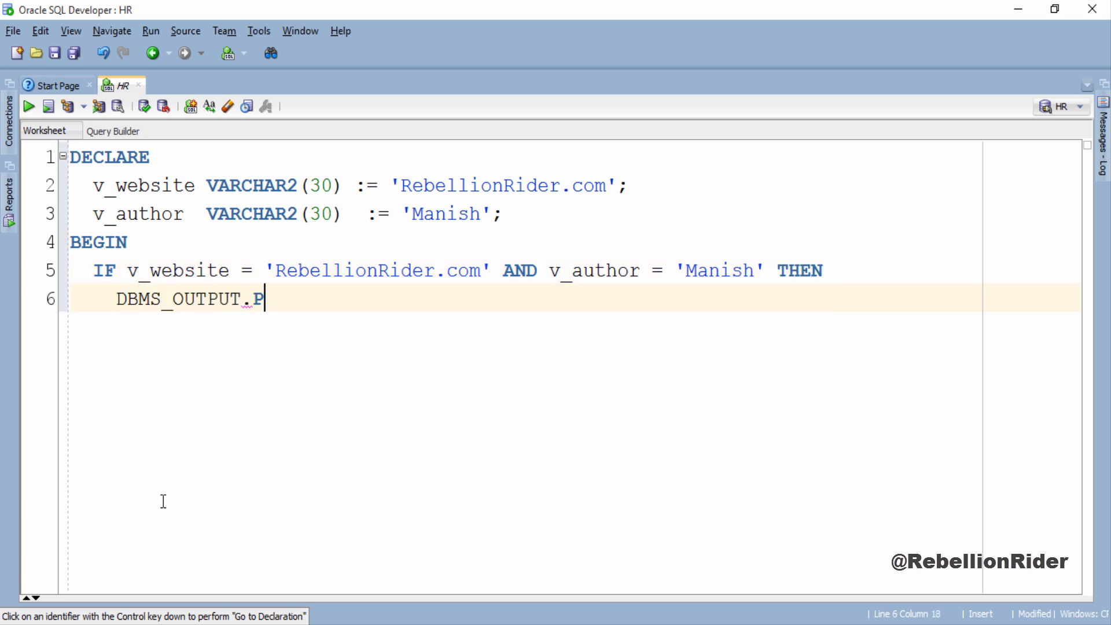
type("UT_LINE ('Everything is")
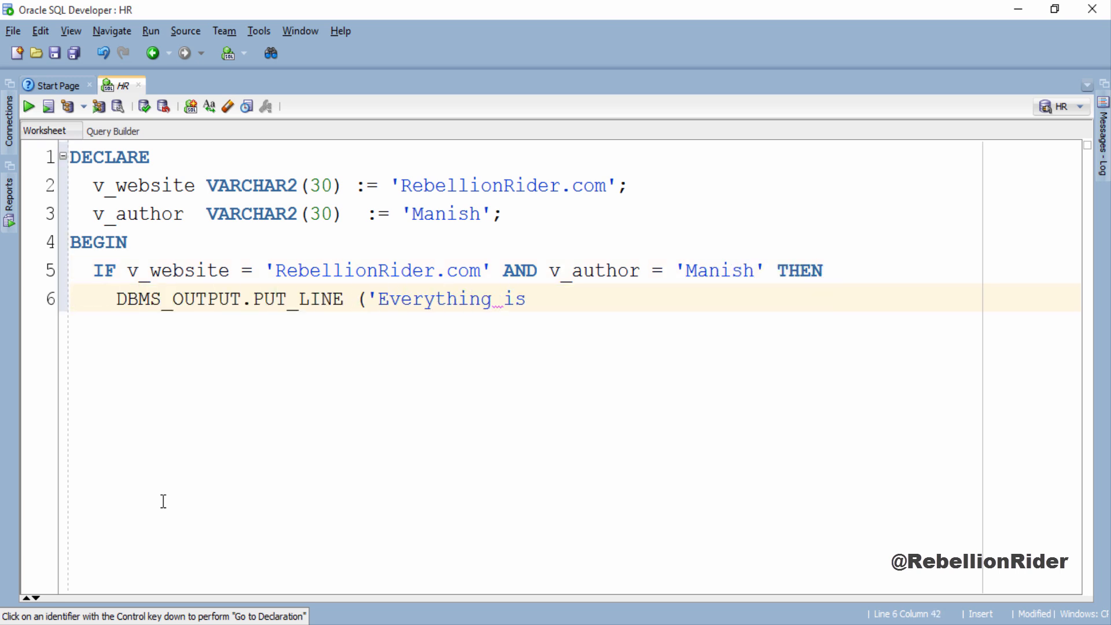
type("Awesome ');")
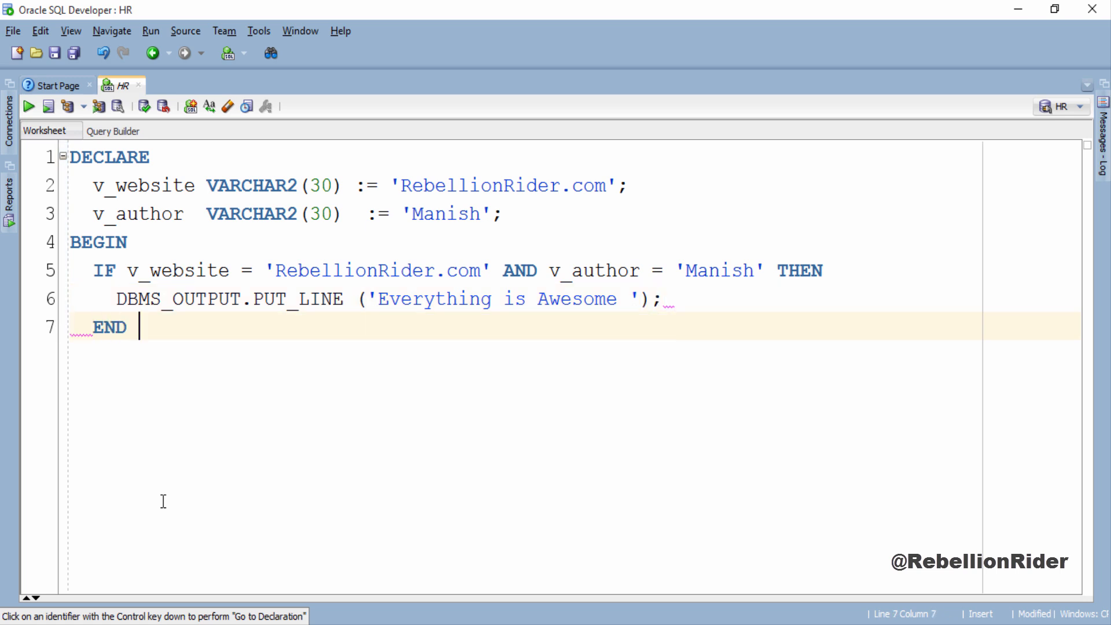
- Close with END IF and print 'Give this video a thumbs up' afterward
type("IF;")
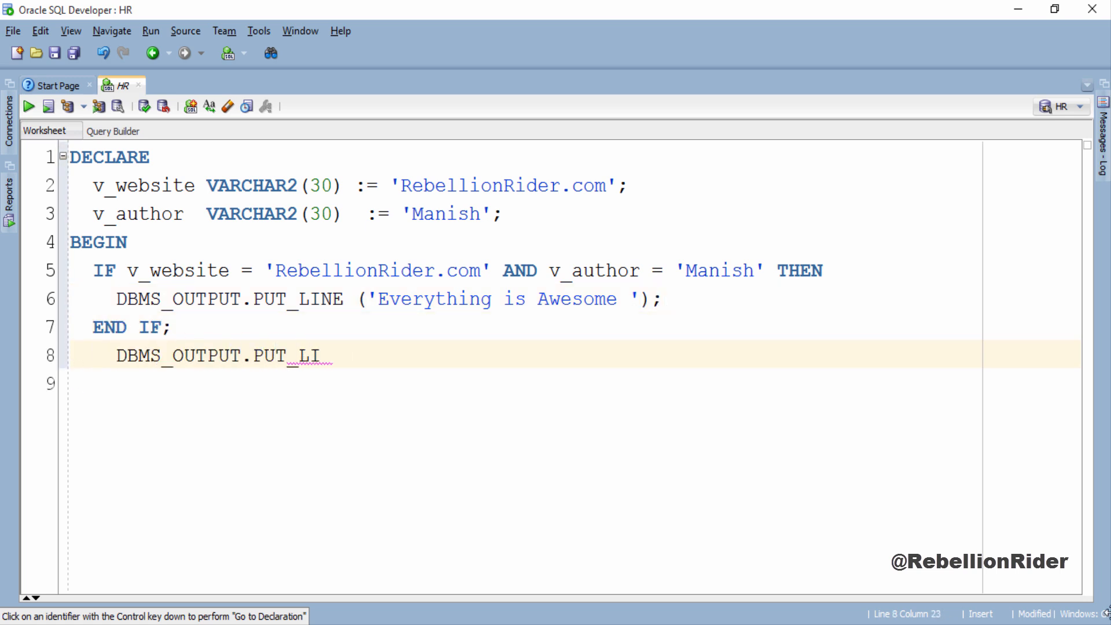
type("NE('Give this video a thumbs up")
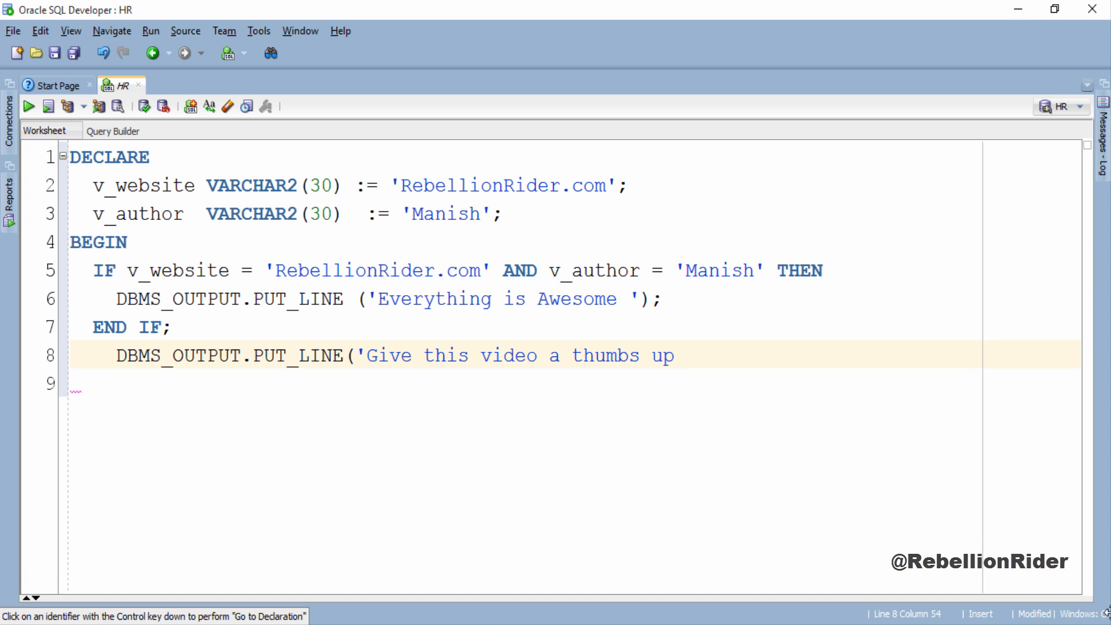
type("');")
left_click(575, 384)
type("END;")
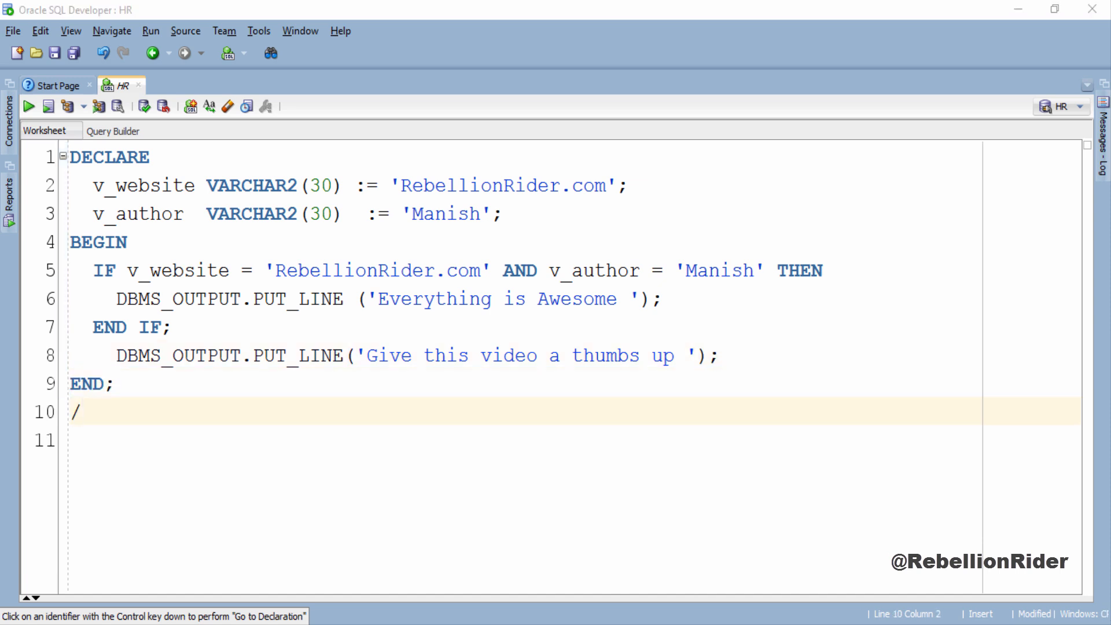
- Run the AND-condition block so both messages appear in Script Output
double_click(520, 271)
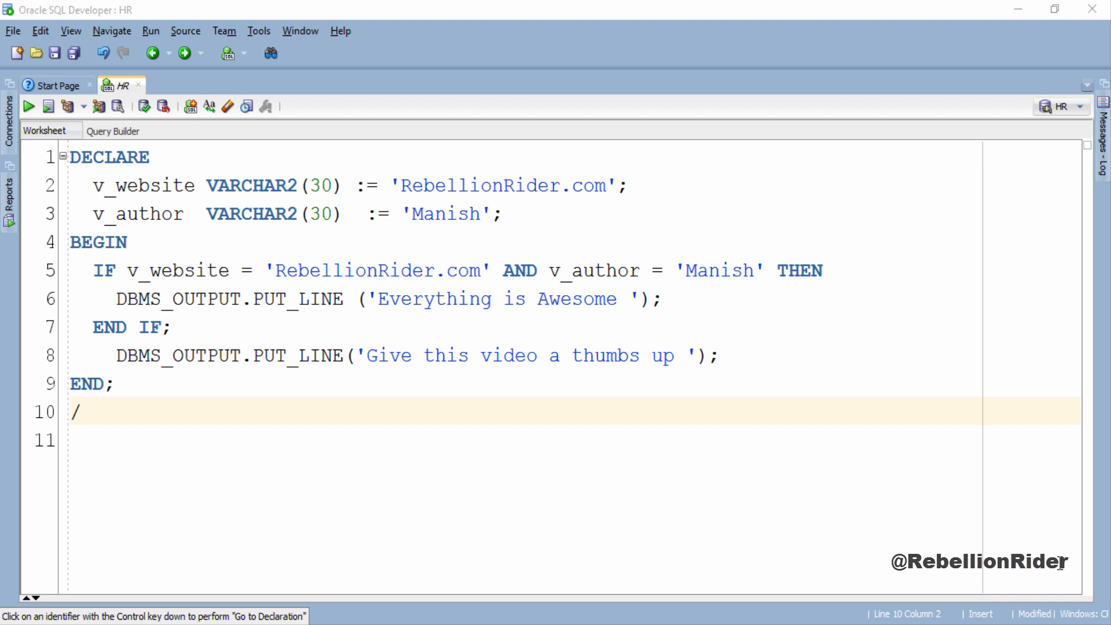
left_click(27, 105)
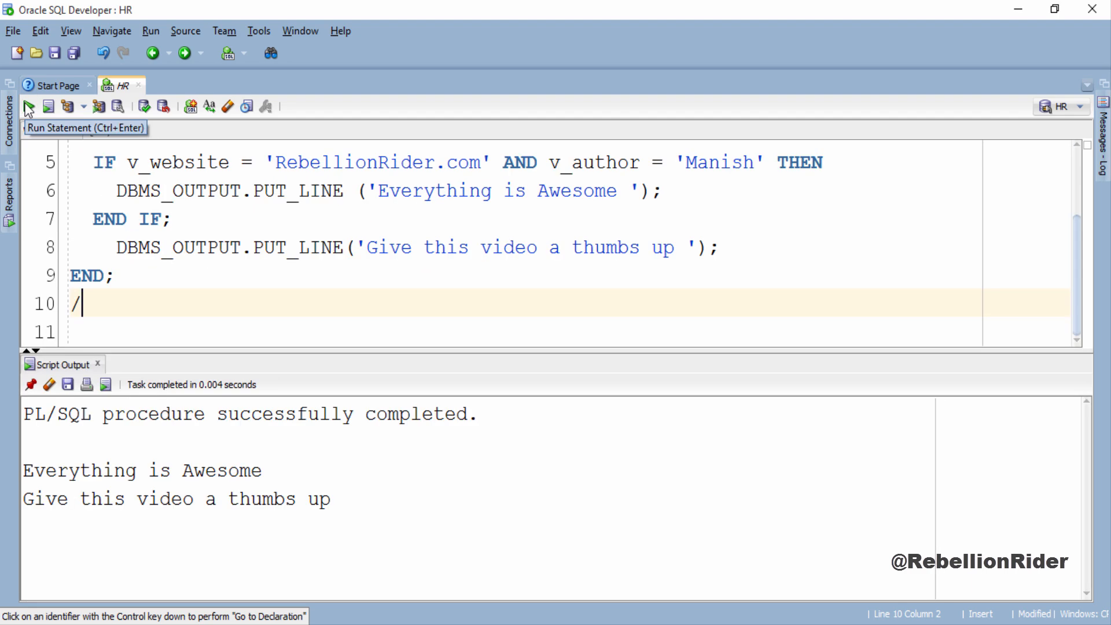
mouse_move(1036, 556)
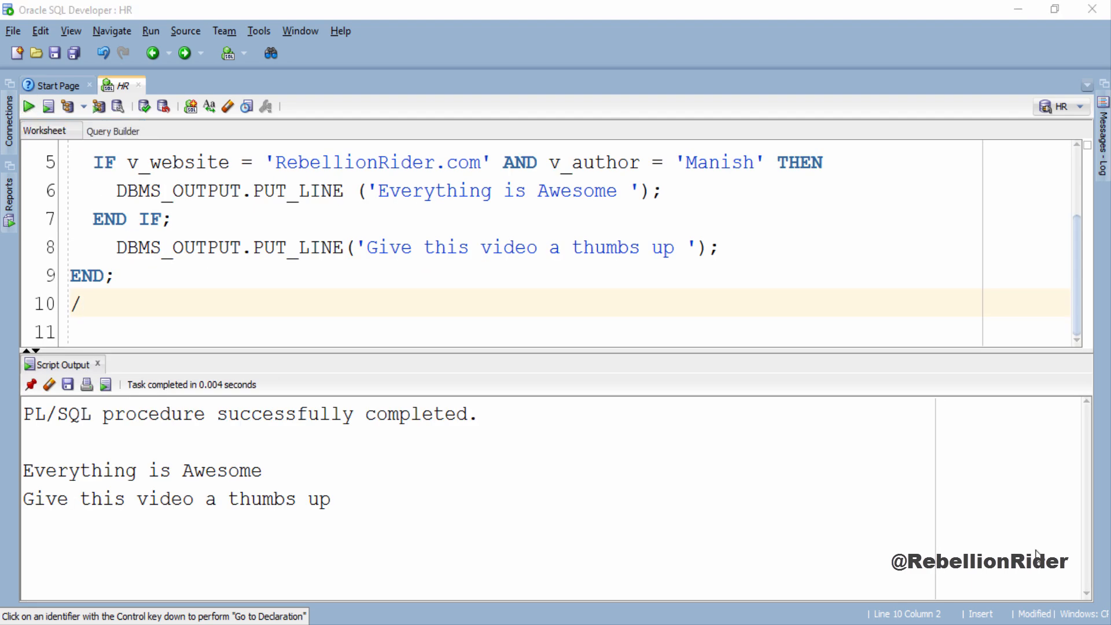